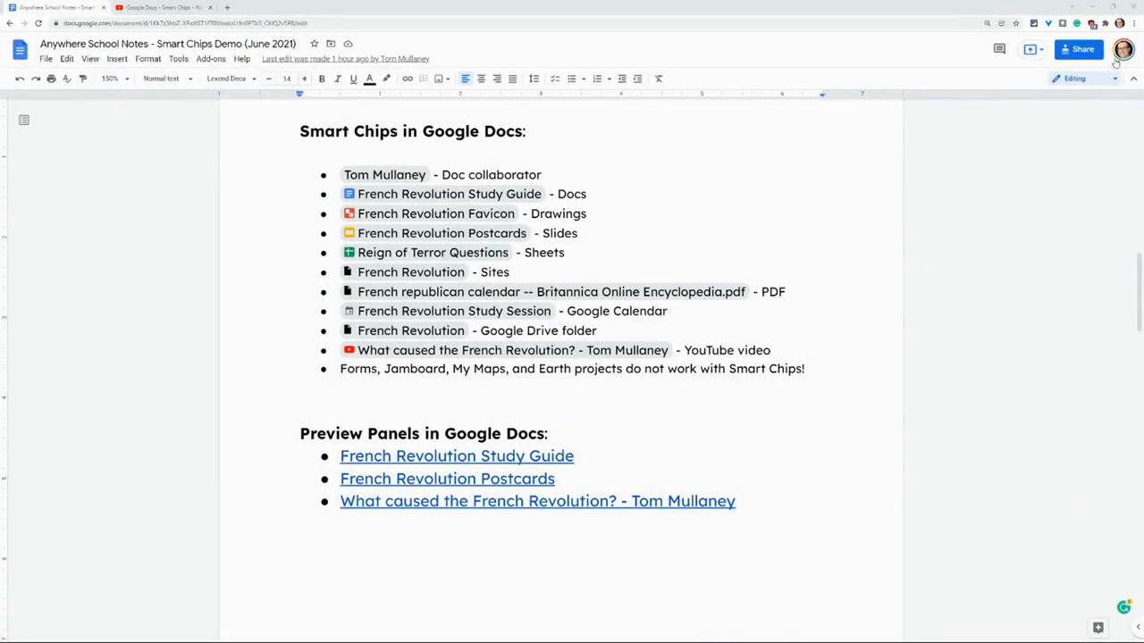
mouse_move(972, 232)
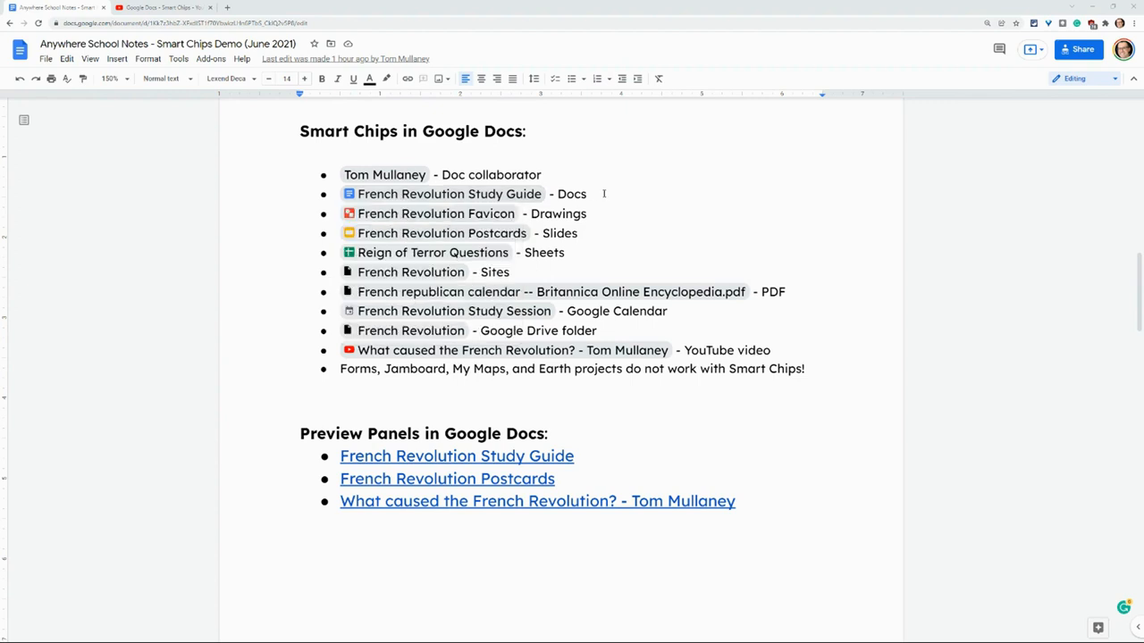
mouse_move(446, 193)
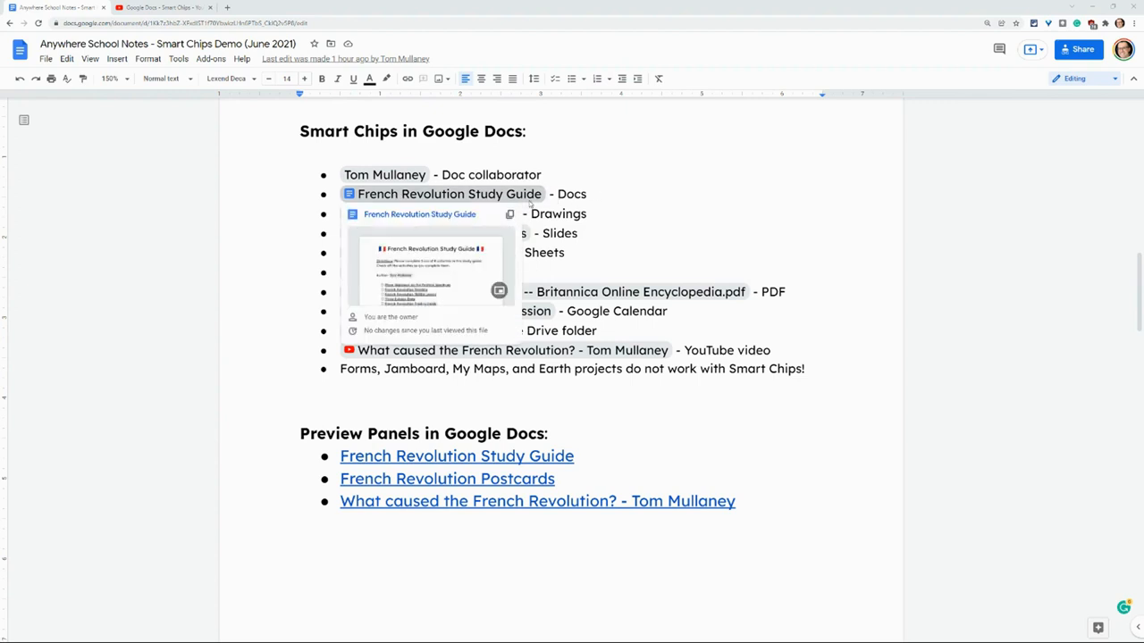
Step: View the study guide link's preview panel, then close it
click(447, 193)
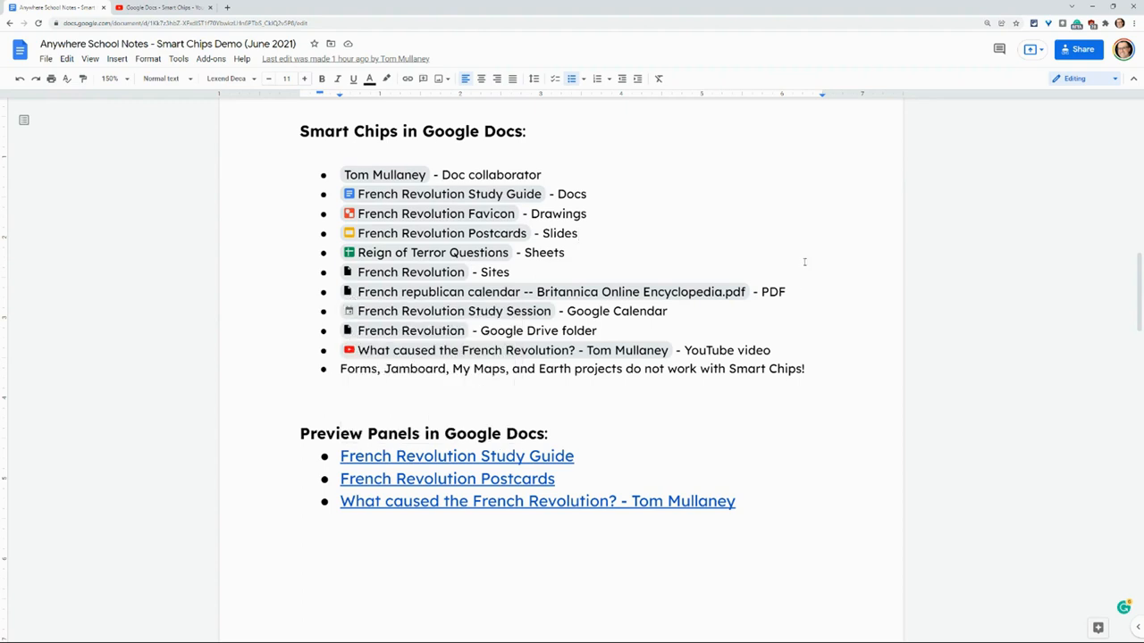
mouse_move(511, 349)
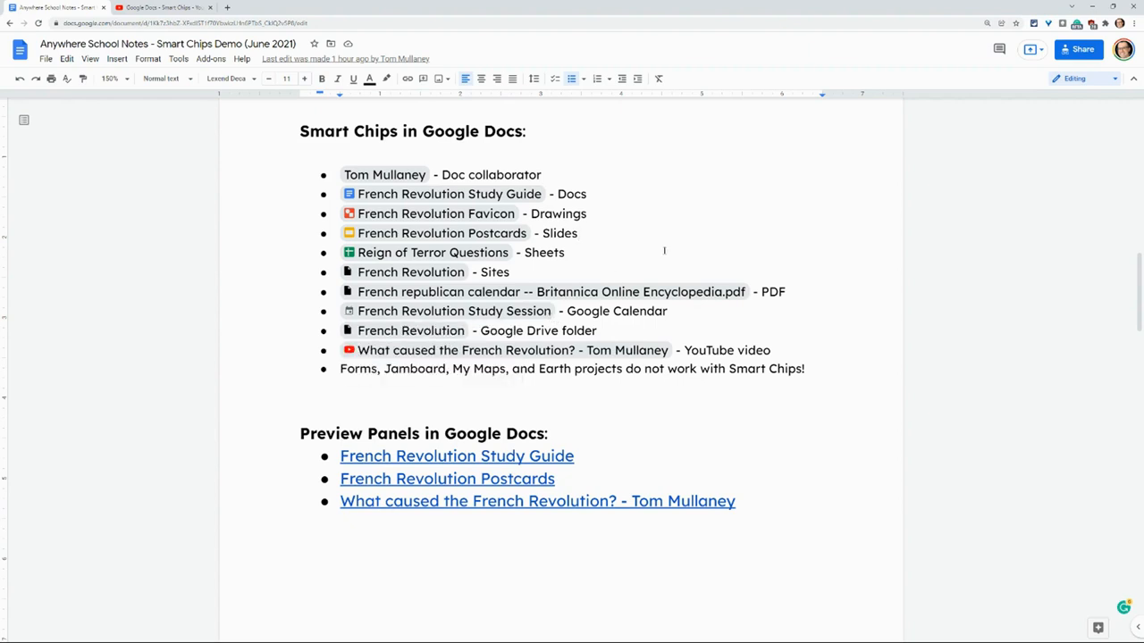
mouse_move(446, 193)
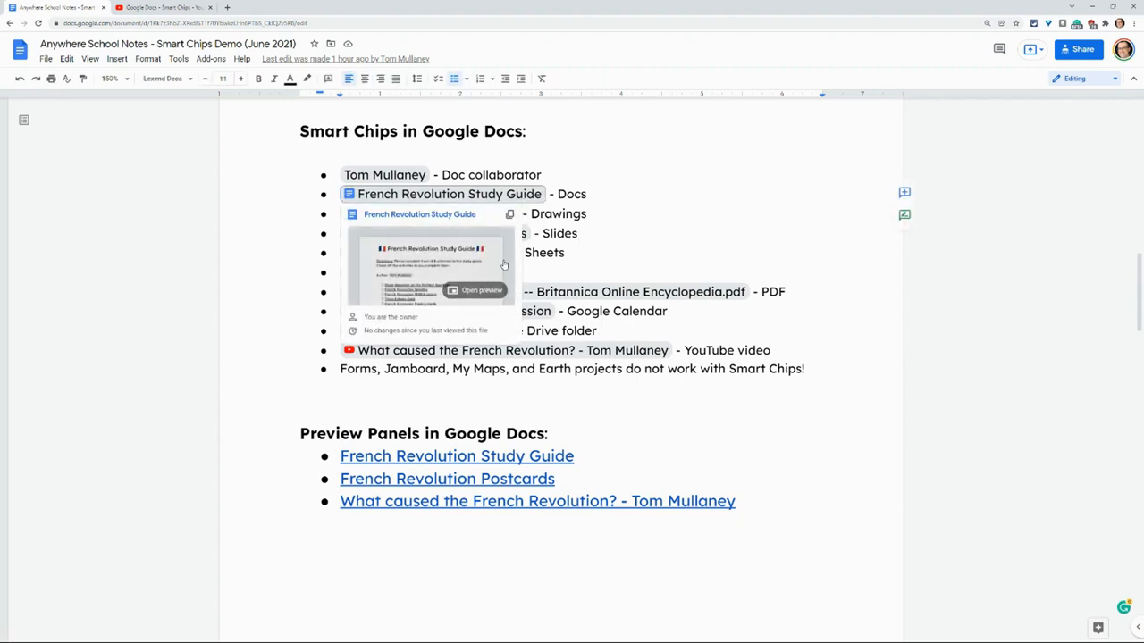
mouse_move(636, 258)
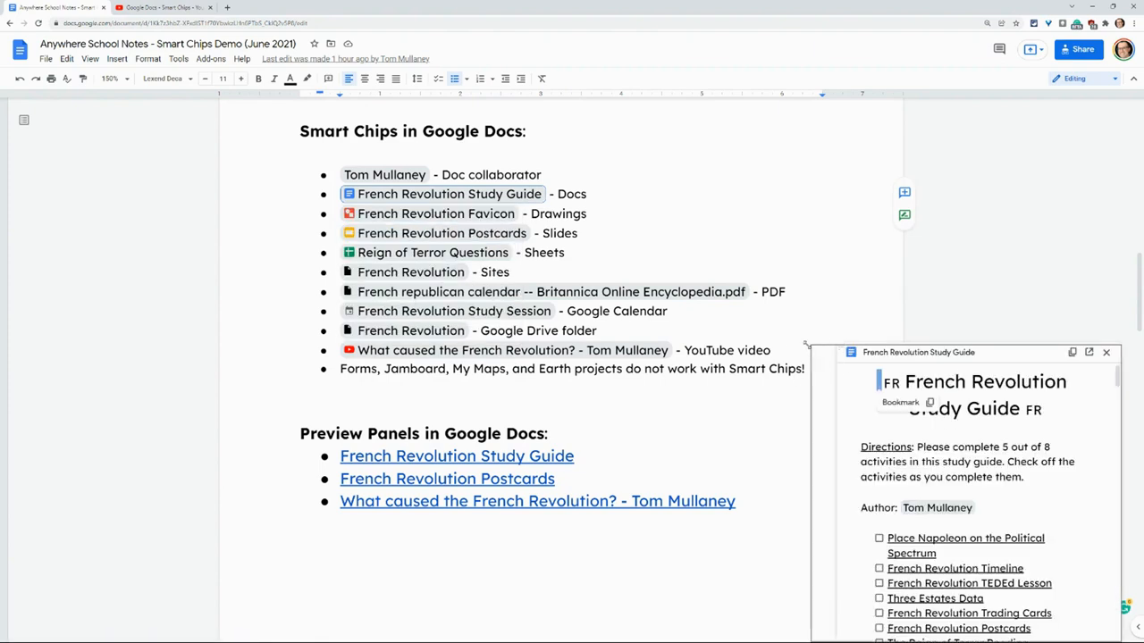
click(965, 538)
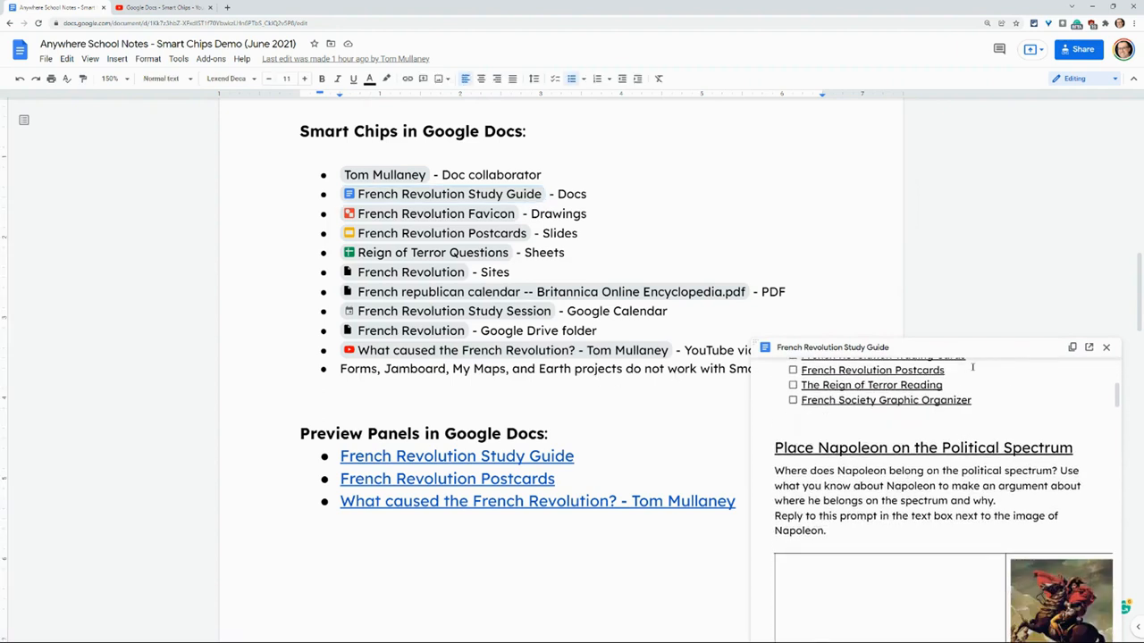
click(1105, 347)
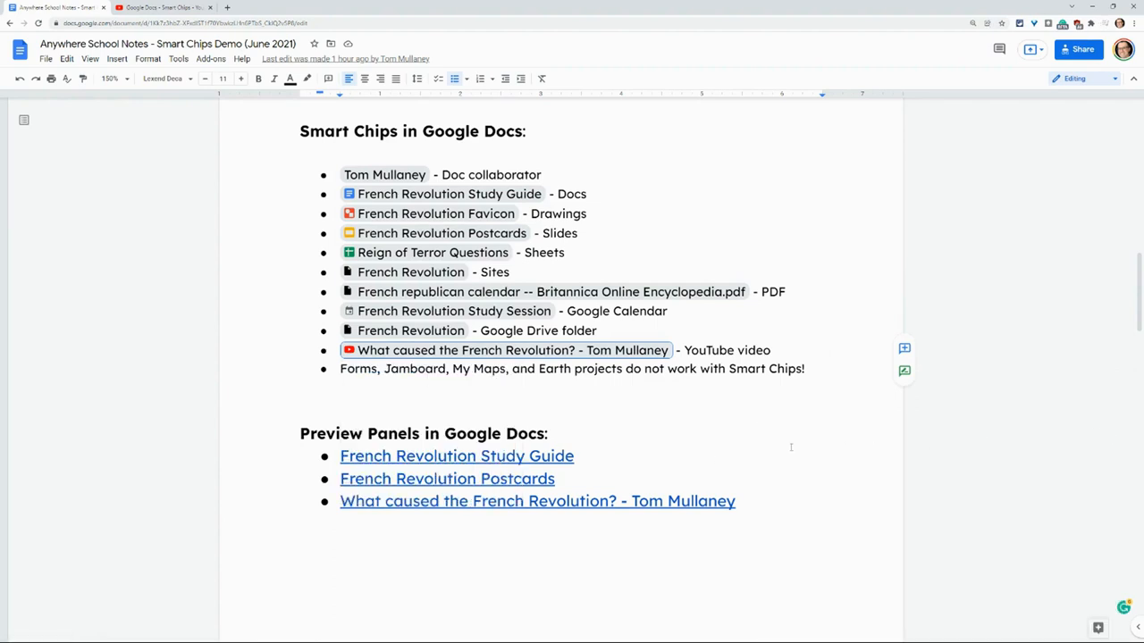
Step: Show the preview card of the 'What caused the French Revolution?' video link
scroll(down, 3)
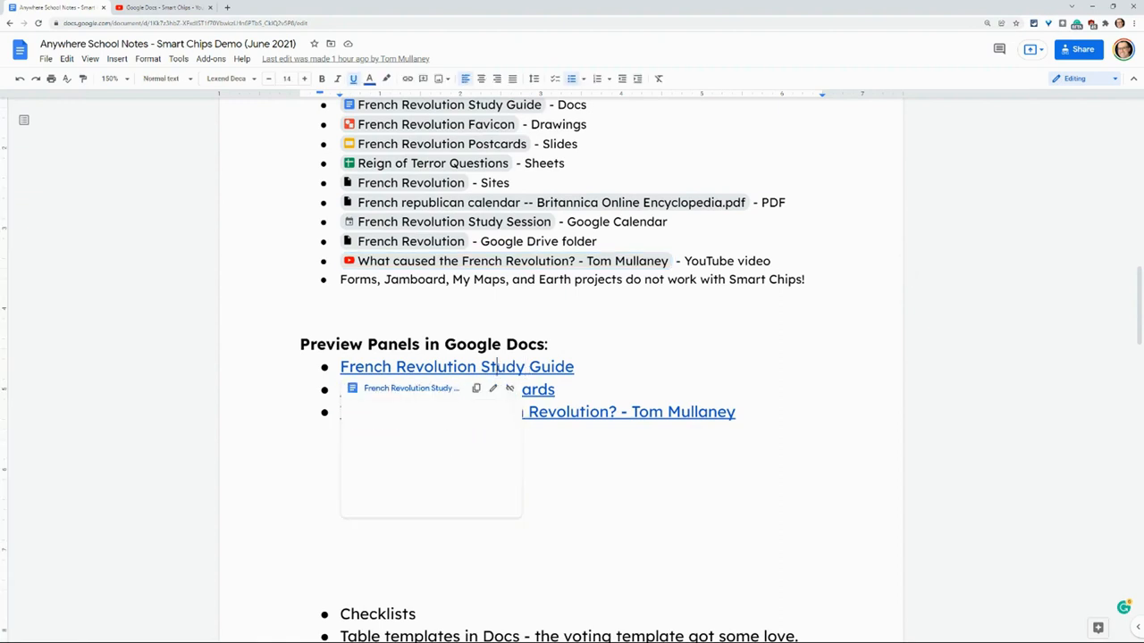
mouse_move(447, 389)
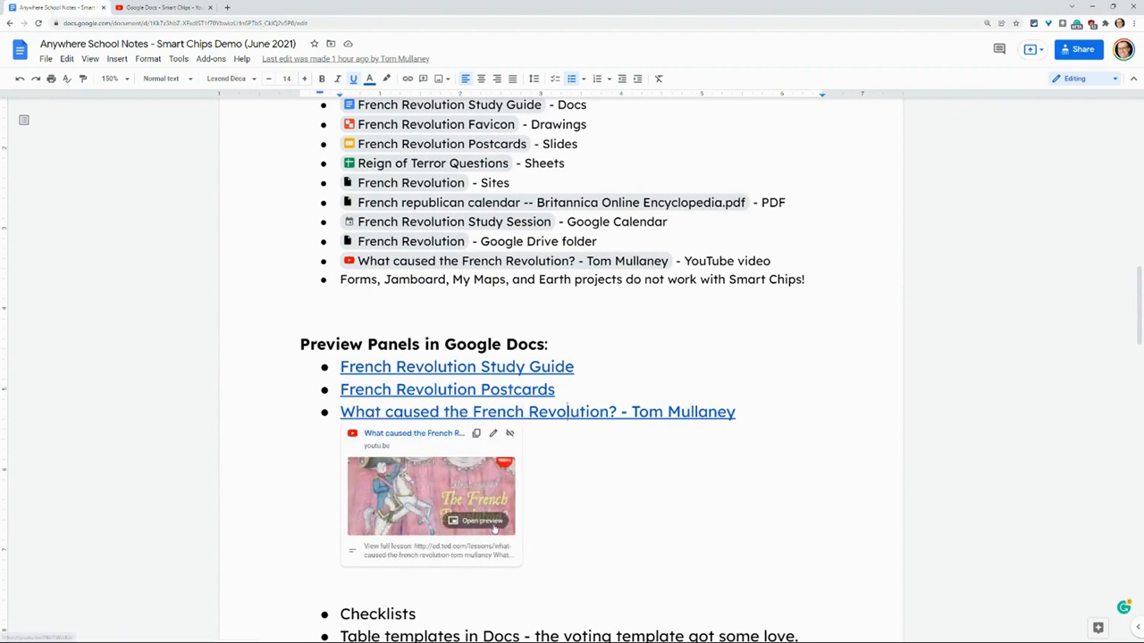
click(482, 522)
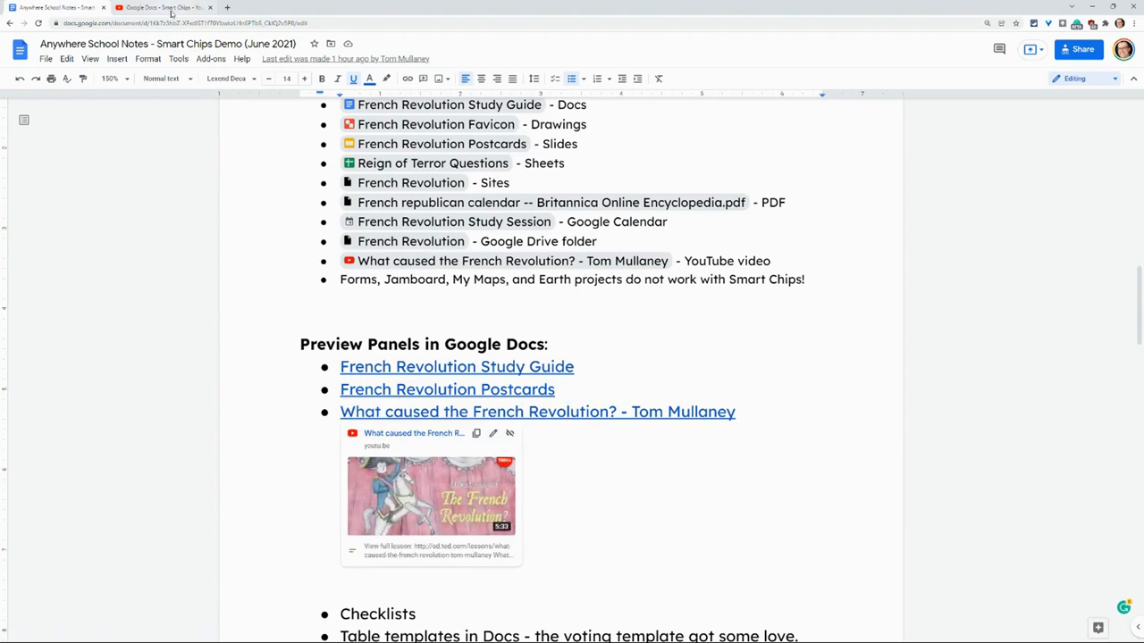
click(161, 7)
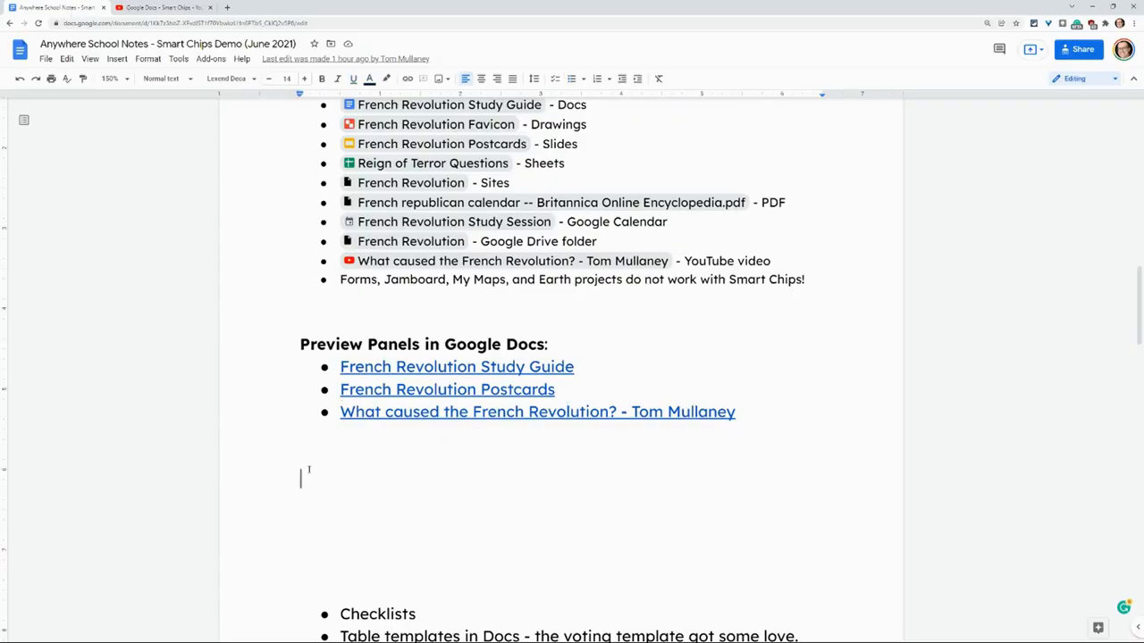
text(https://youtu.be/XIMdUU65wXk)
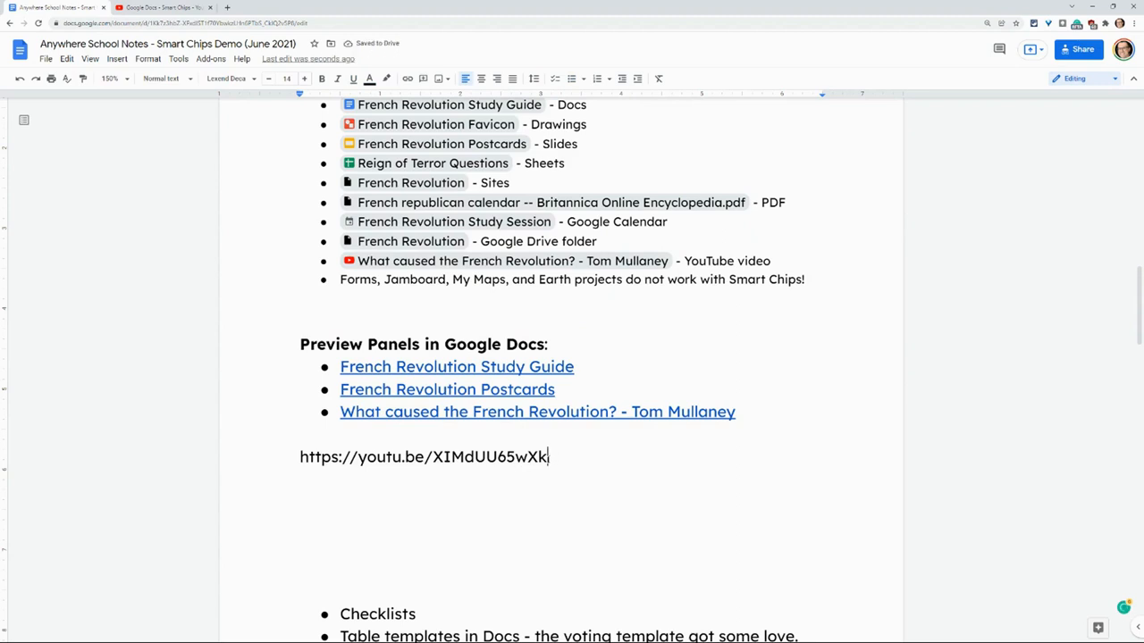
triple_click(421, 457)
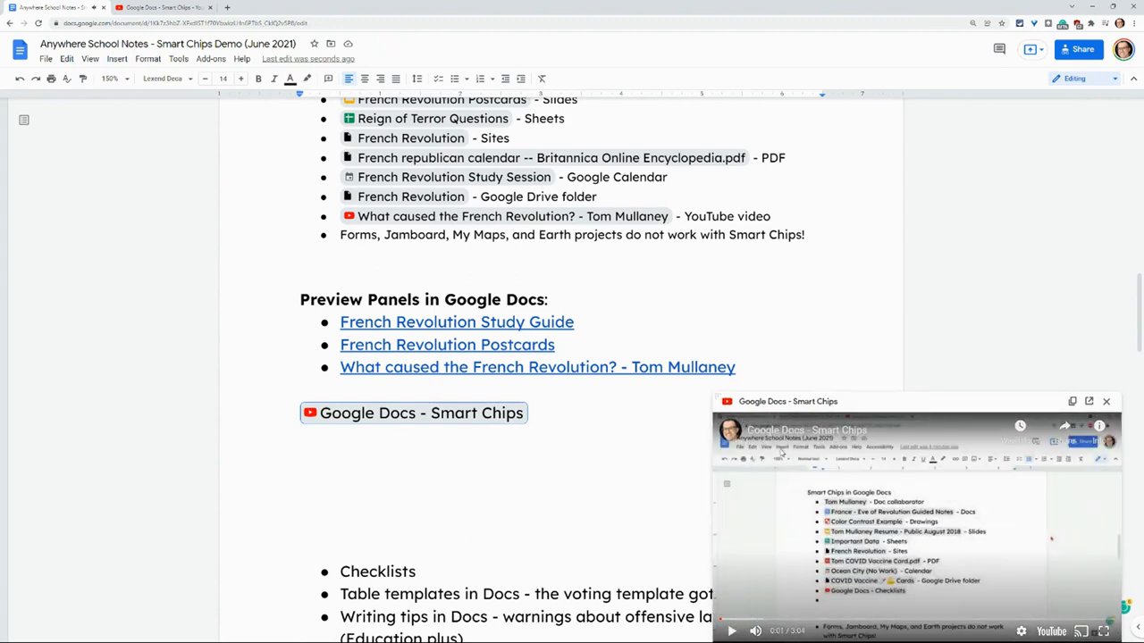
Step: View the French Revolution Postcards preview, then close the side panel
scroll(down, 3)
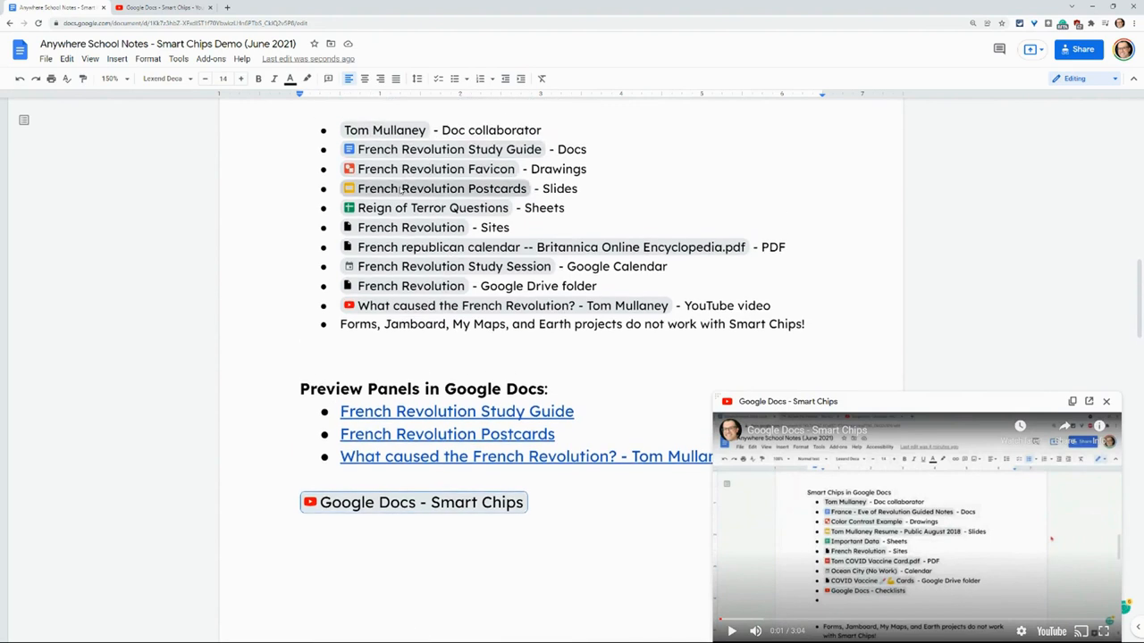
click(439, 190)
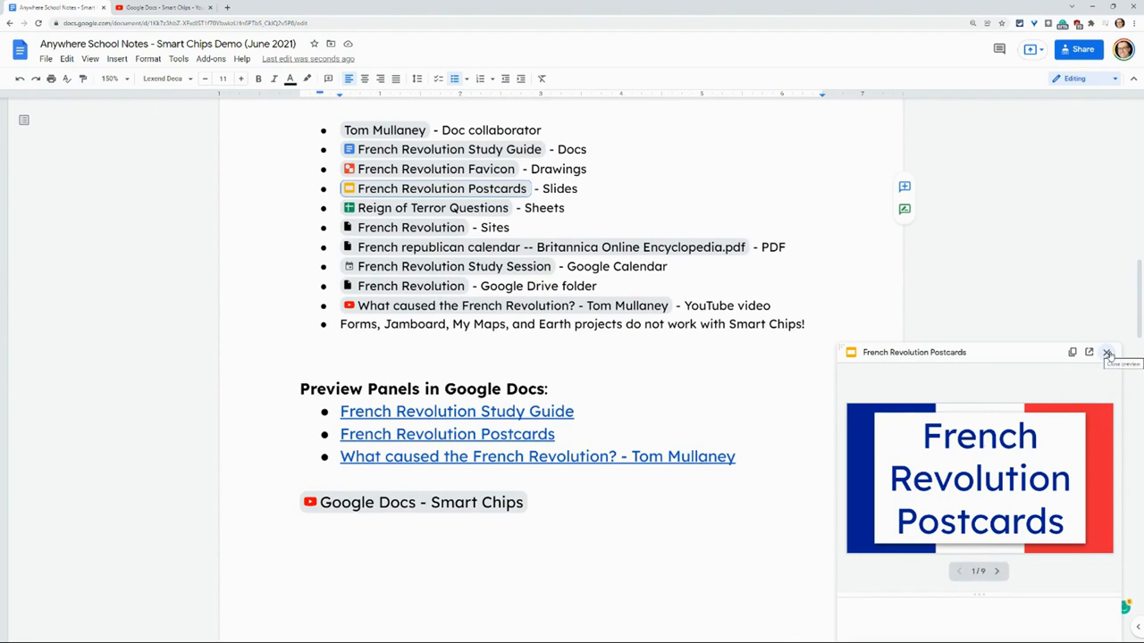
click(1107, 352)
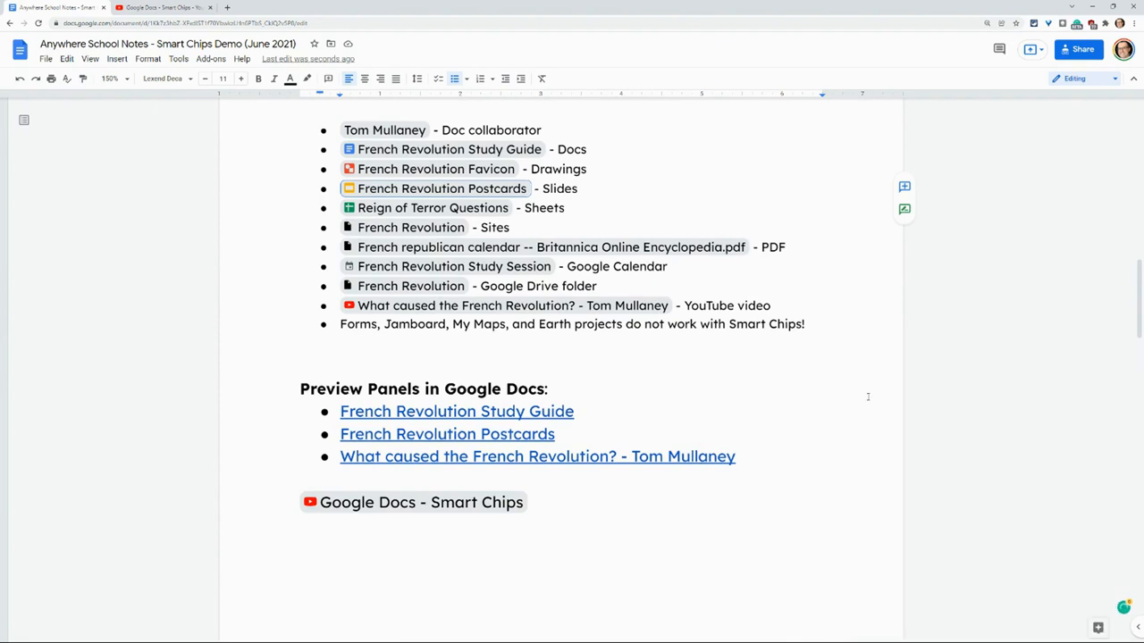
mouse_move(820, 409)
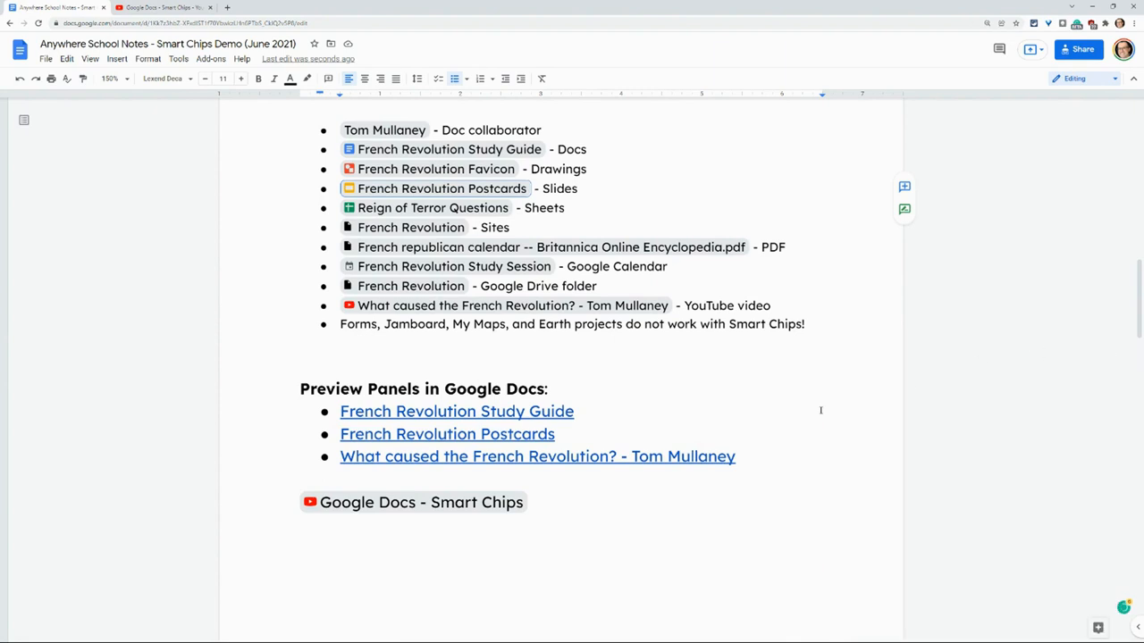
mouse_move(811, 413)
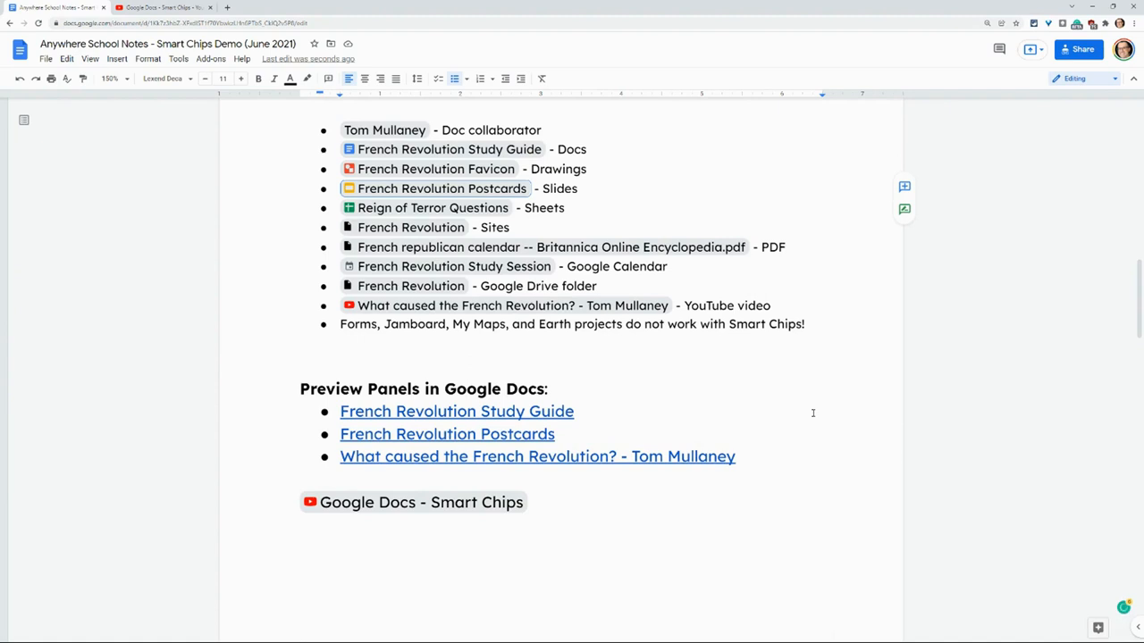